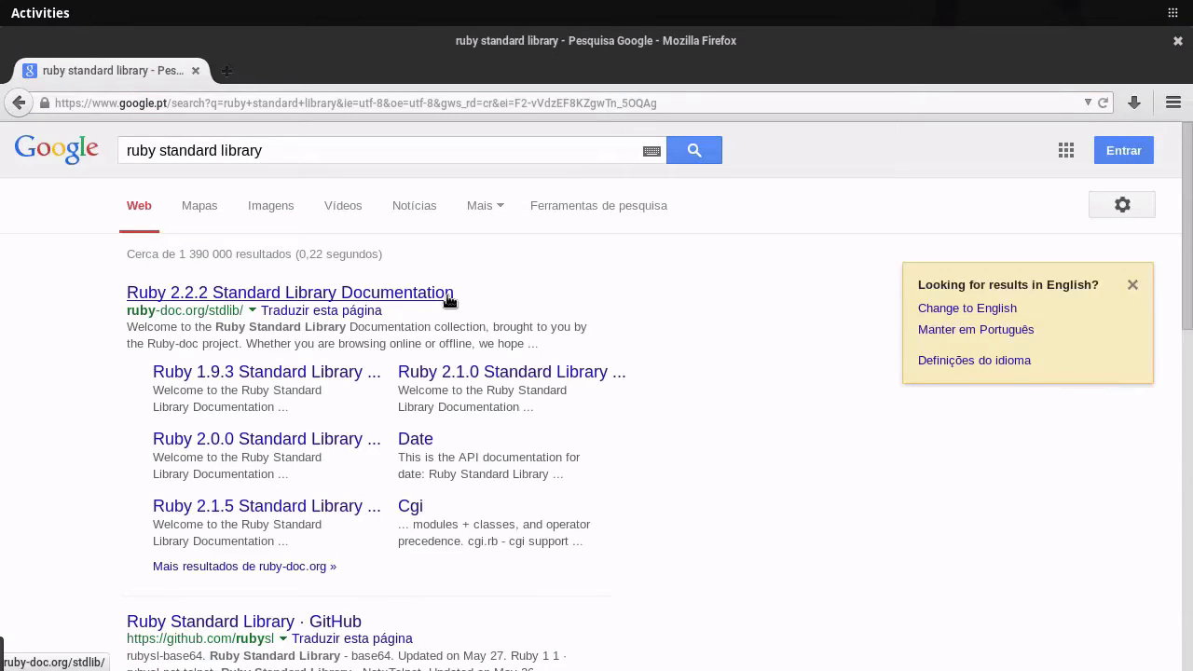
# Step: Navigate from the Ruby 2.2.2 Standard Library result to the CSV class's Reading examples
pyautogui.click(291, 291)
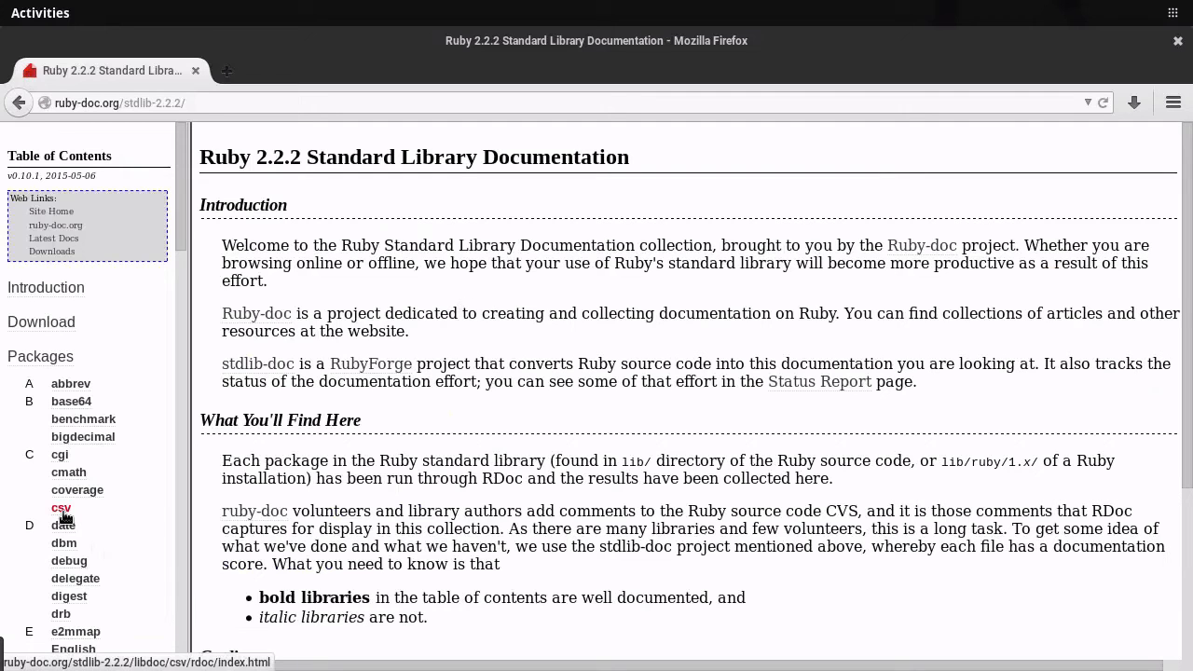
pyautogui.click(59, 508)
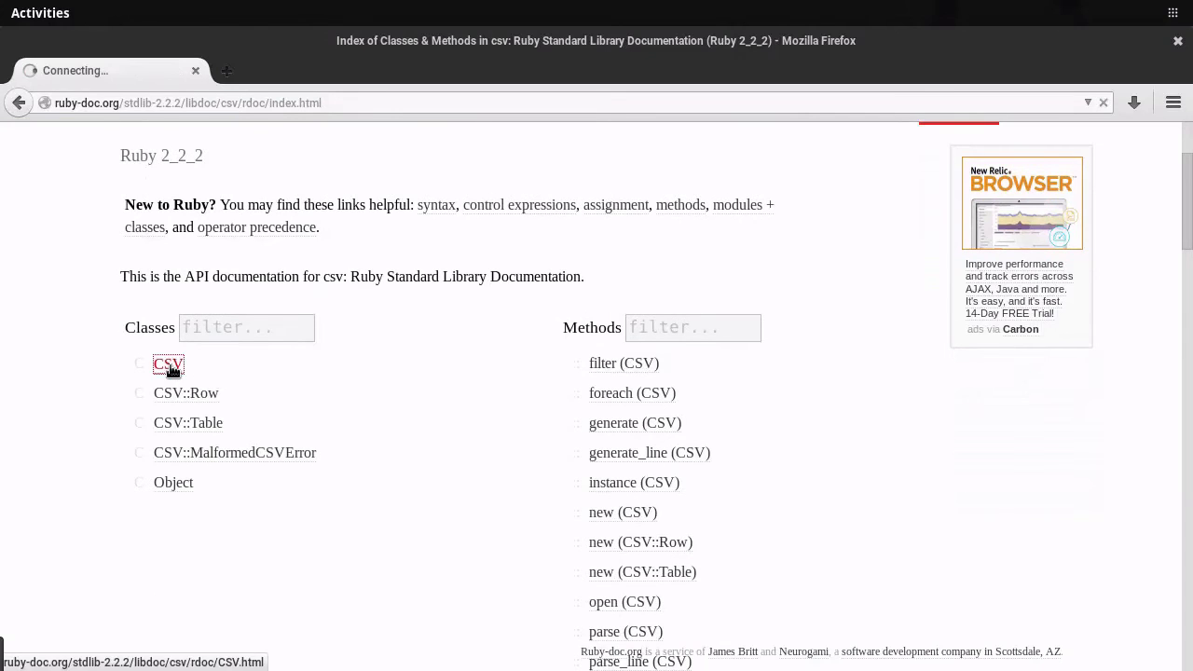
pyautogui.click(168, 363)
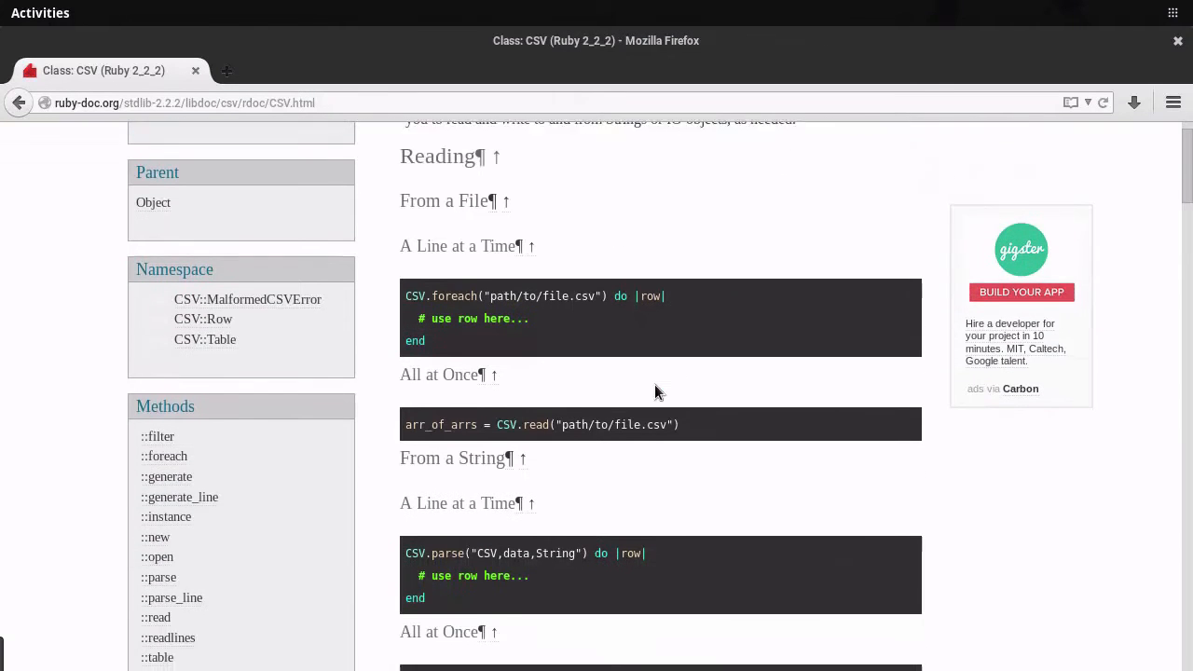
pyautogui.scroll(-3)
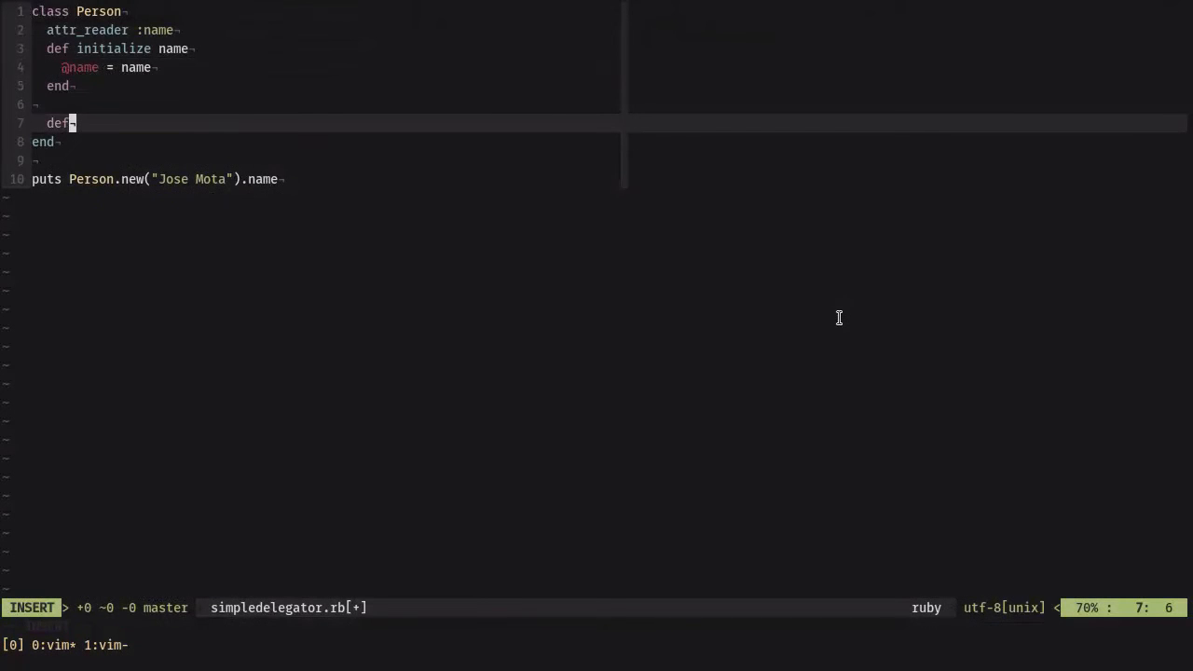
# Step: Add a slug method to Person whose body is name.gsub with a \w regex and "_" replacement
pyautogui.write('slug')
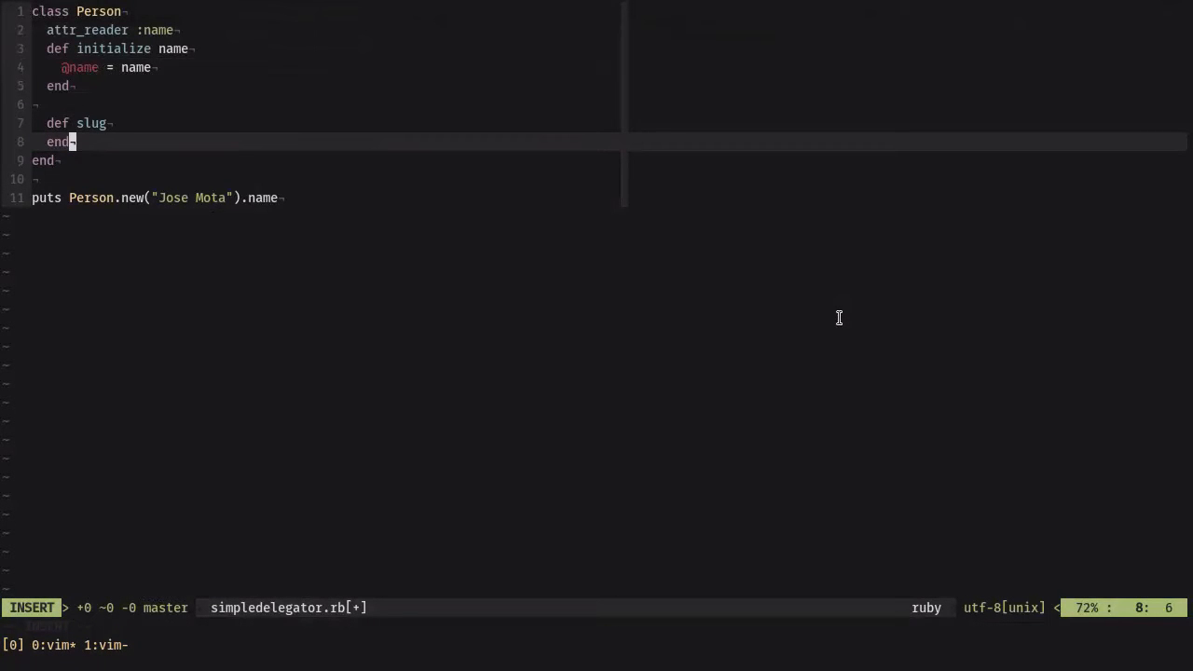
pyautogui.write('name')
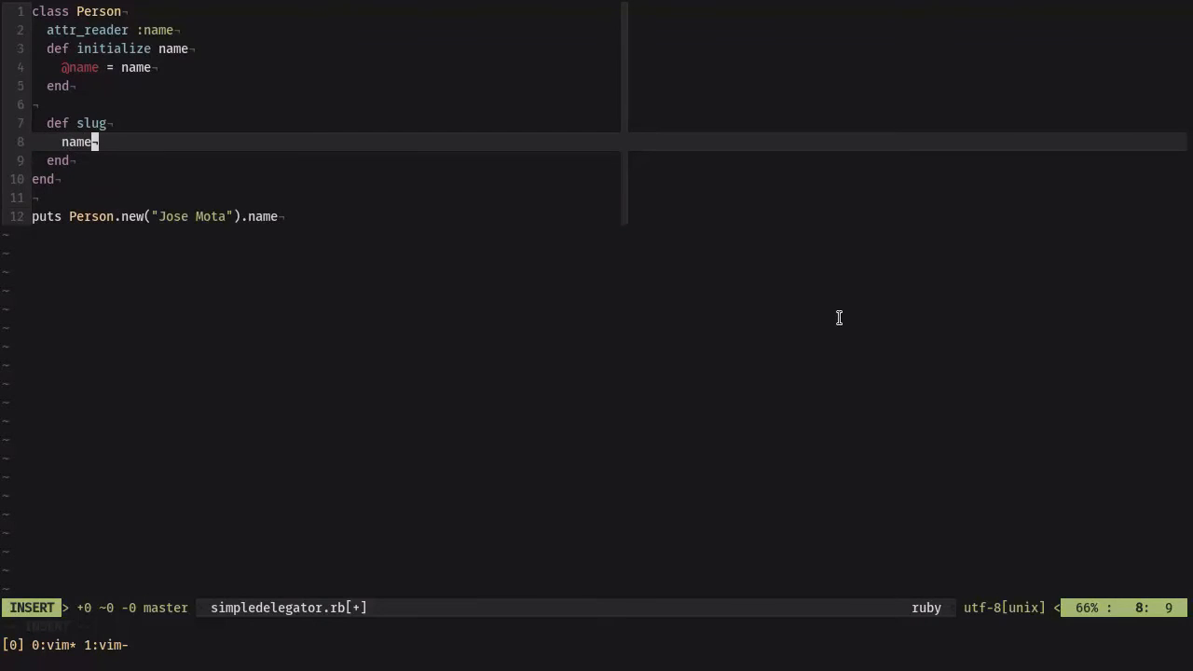
pyautogui.write('.gsub //, "')
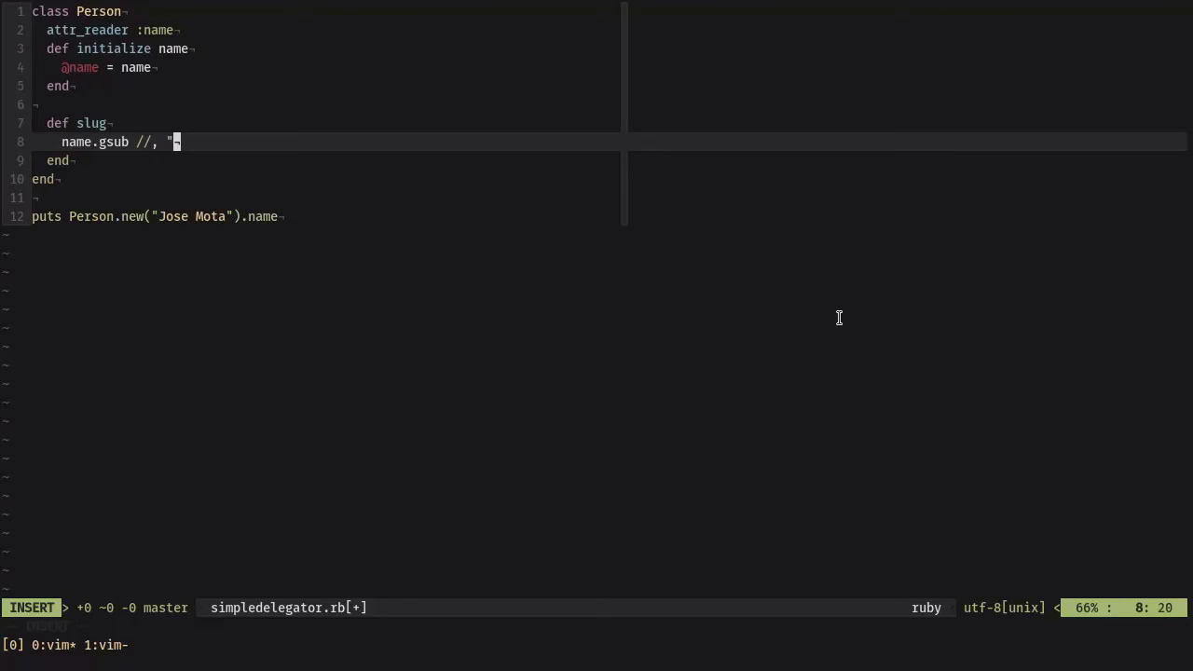
pyautogui.write('\\w/, "_')
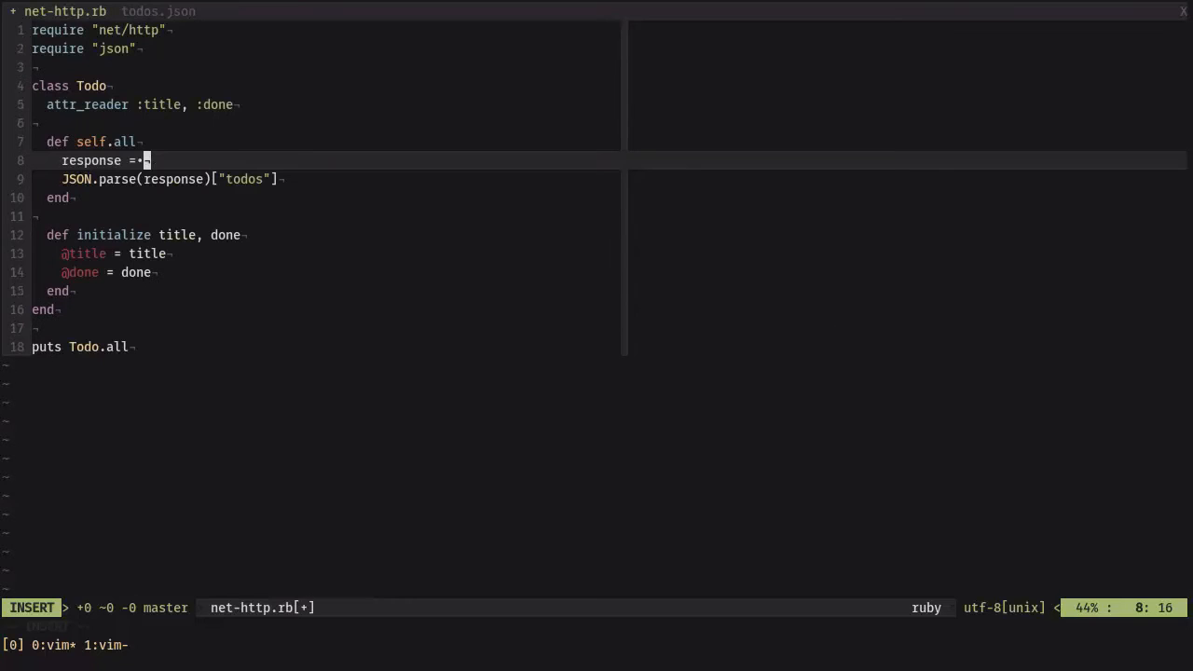
pyautogui.write('Net:H')
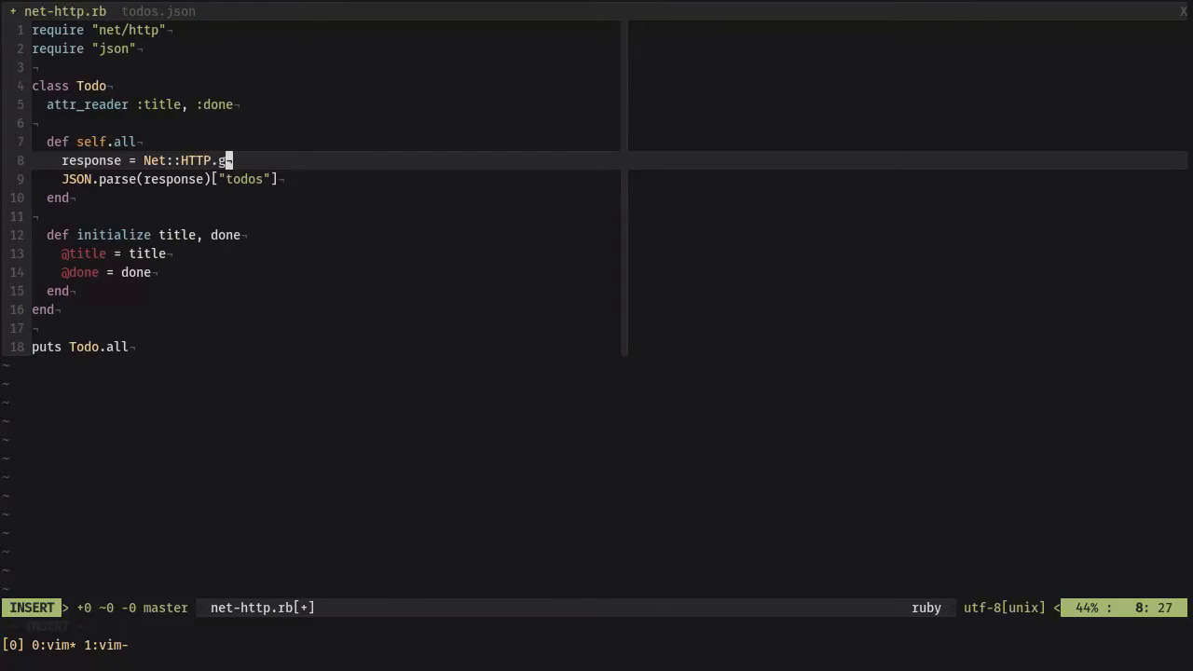
pyautogui.write('et("http:')
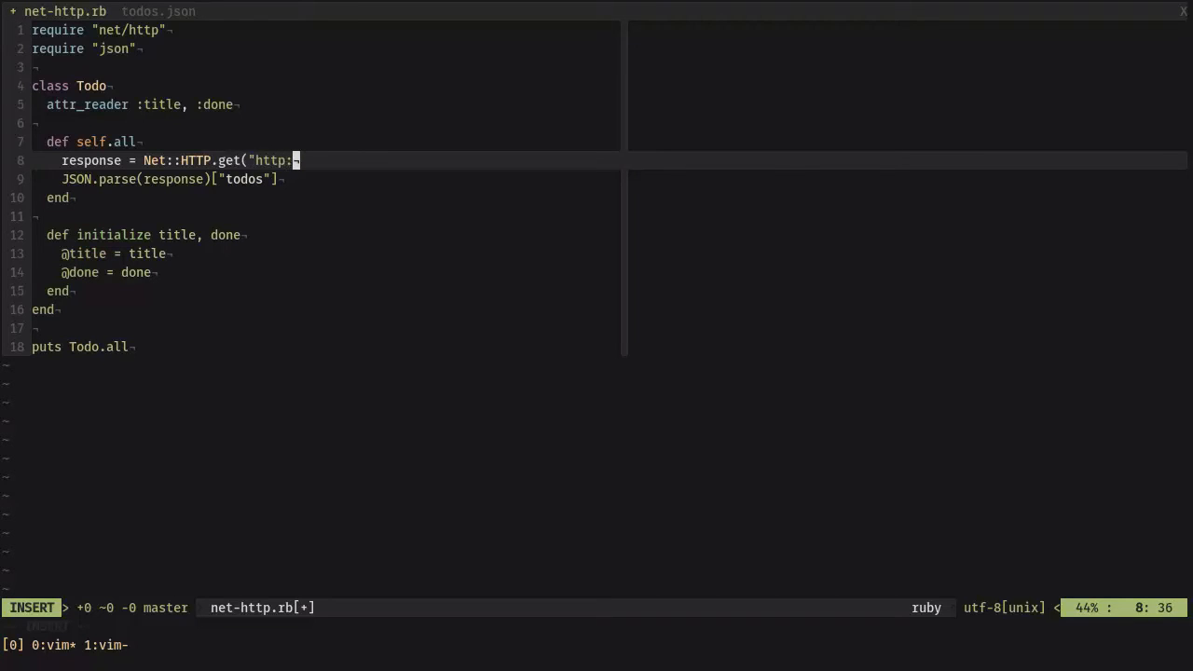
pyautogui.write('//localhs')
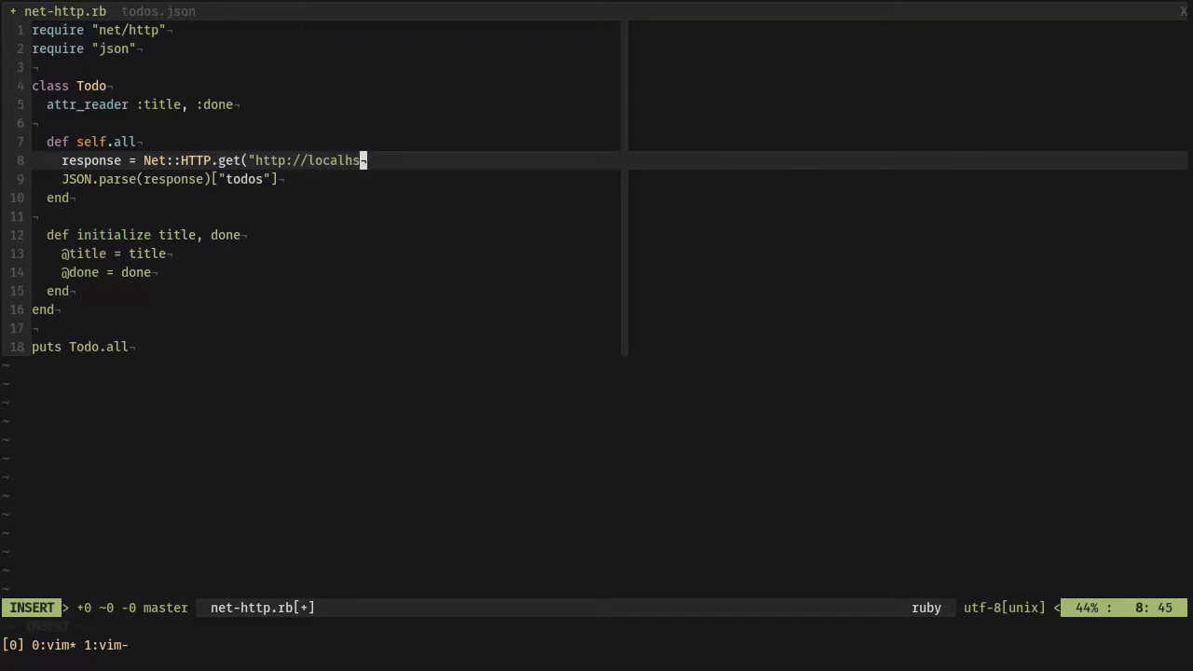
pyautogui.write('t:808')
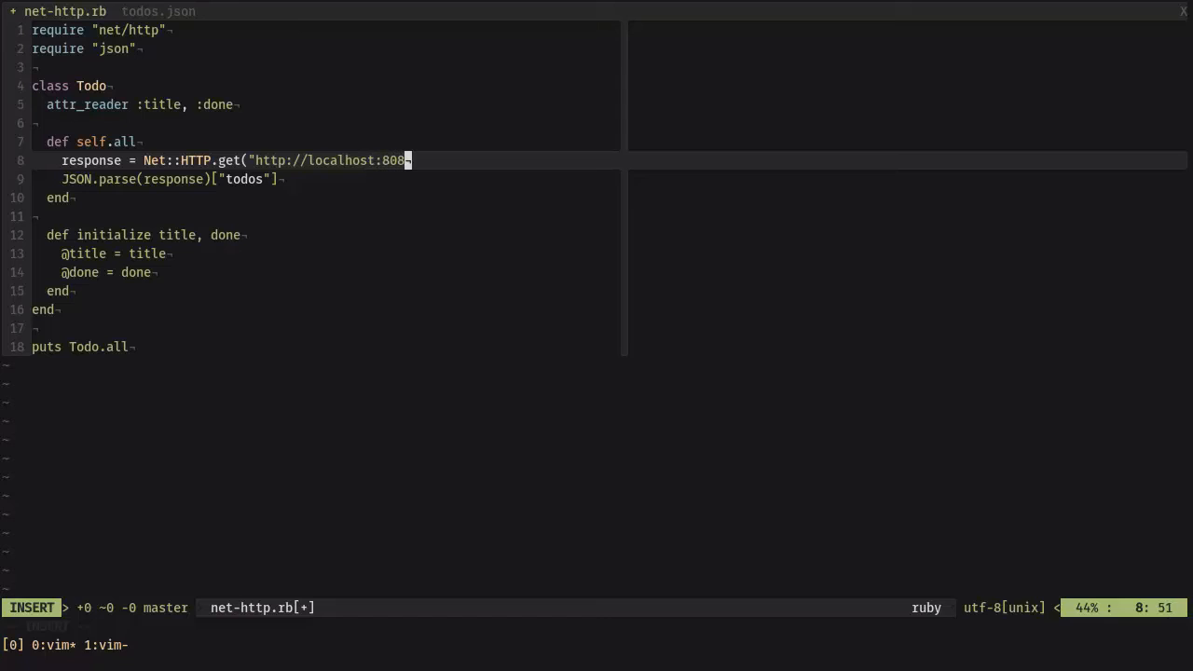
pyautogui.write('0/t')
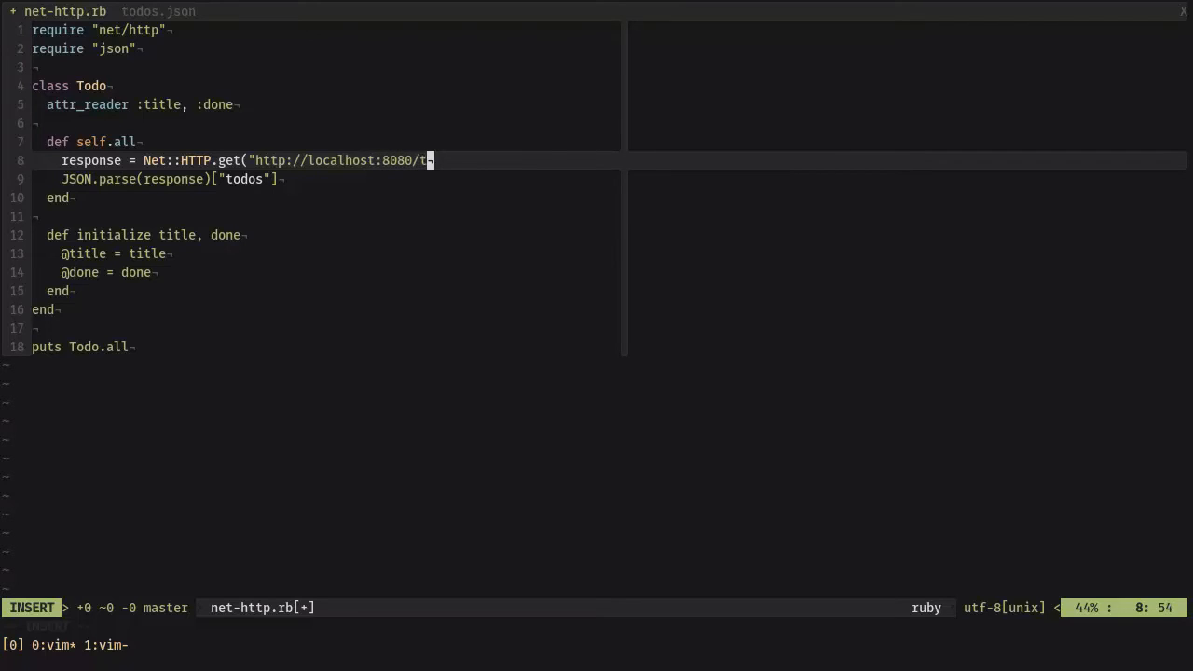
pyautogui.write('odos.json")')
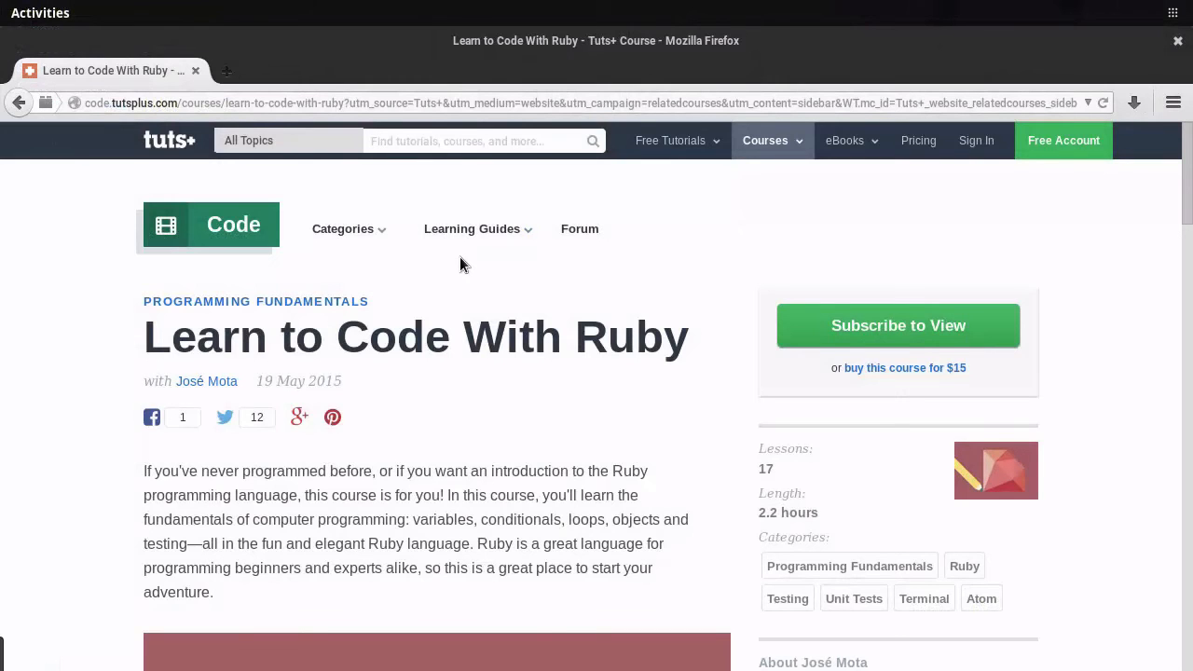
# Step: Start the free Introduction preview video on the Learn to Code With Ruby course page
pyautogui.scroll(-3)
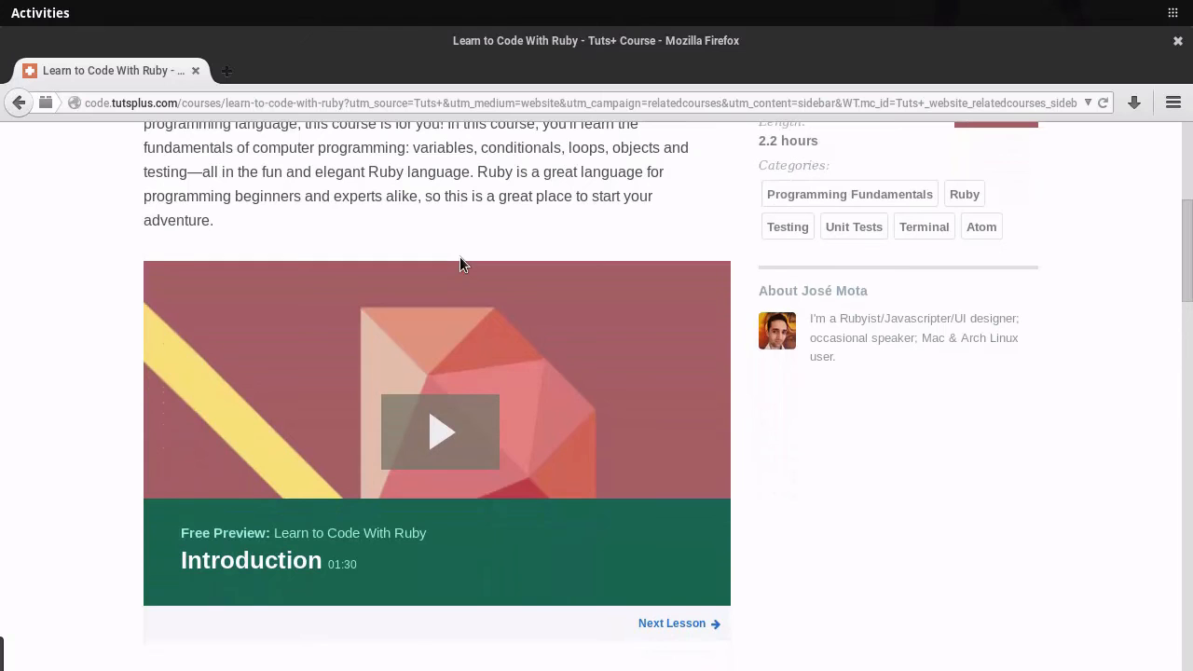
pyautogui.click(440, 432)
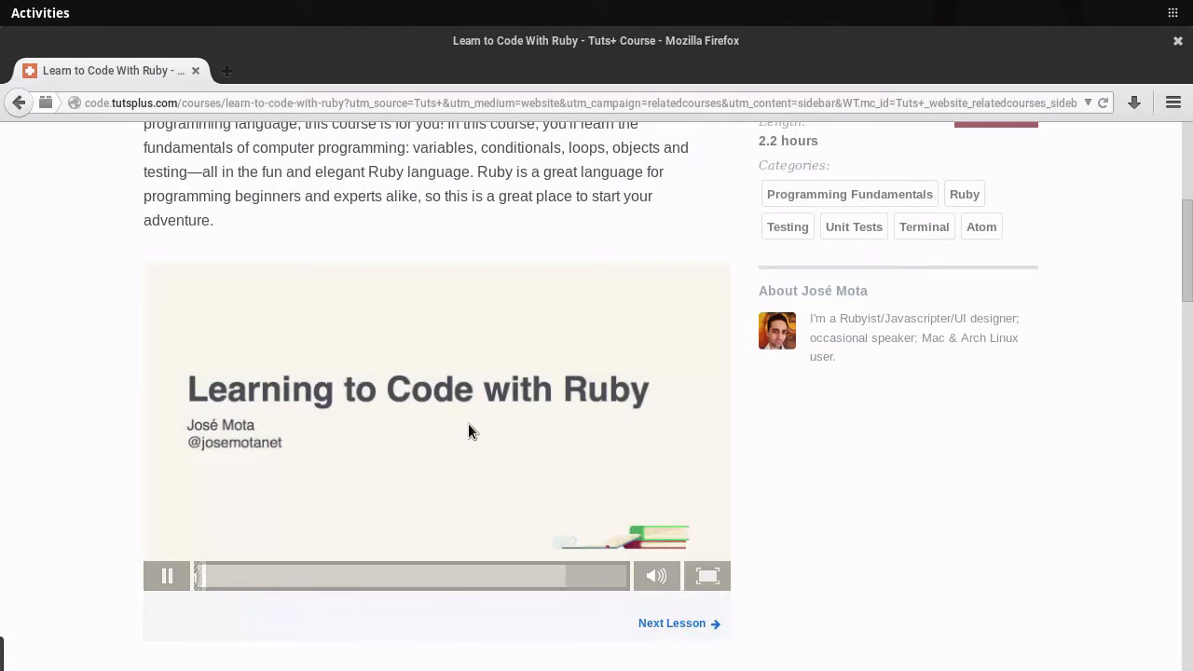
pyautogui.moveTo(856, 492)
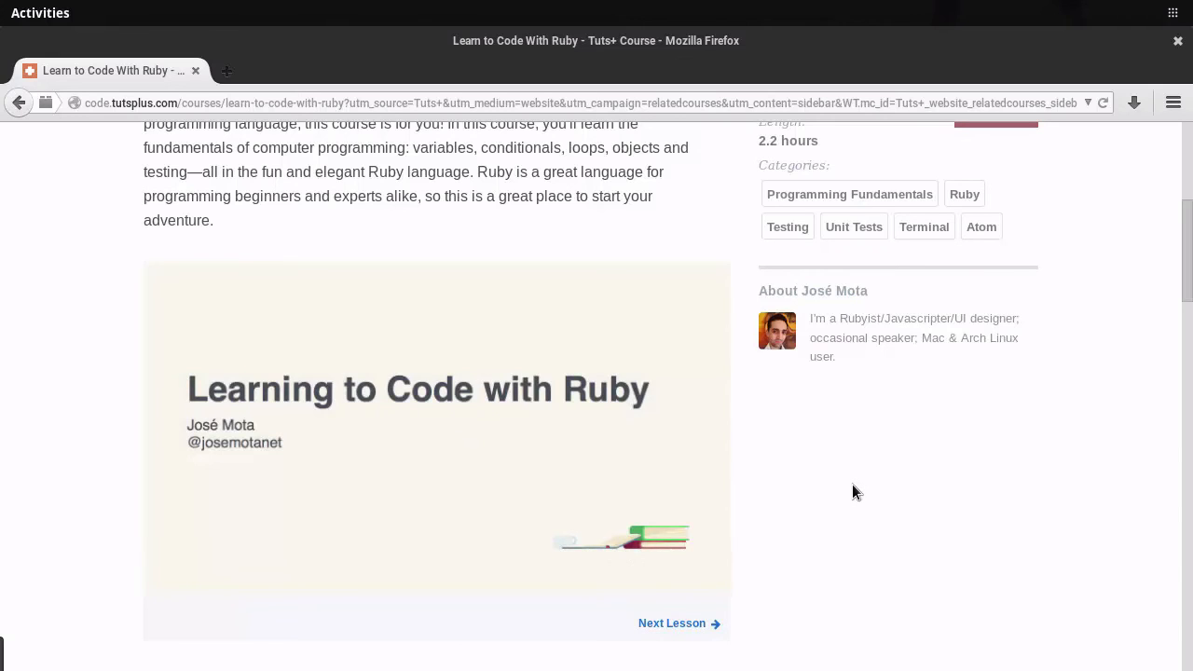